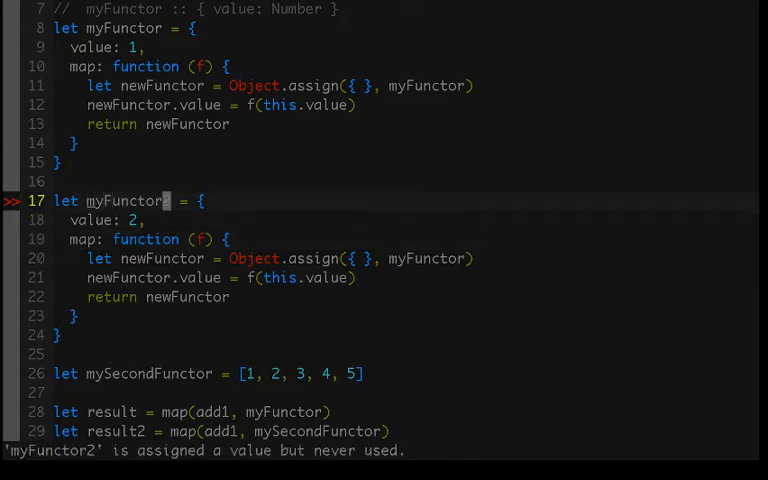
Rename the copy to myFunctor2 and delete the whole duplicate object definition.
text(2)
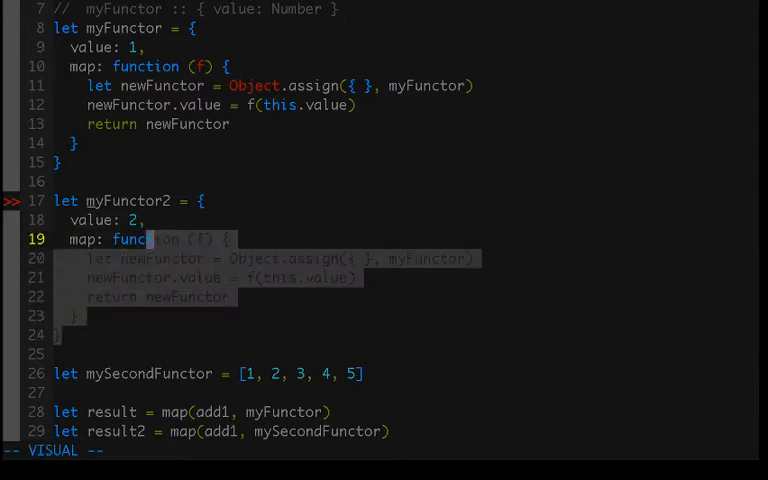
key(d)
text(,)
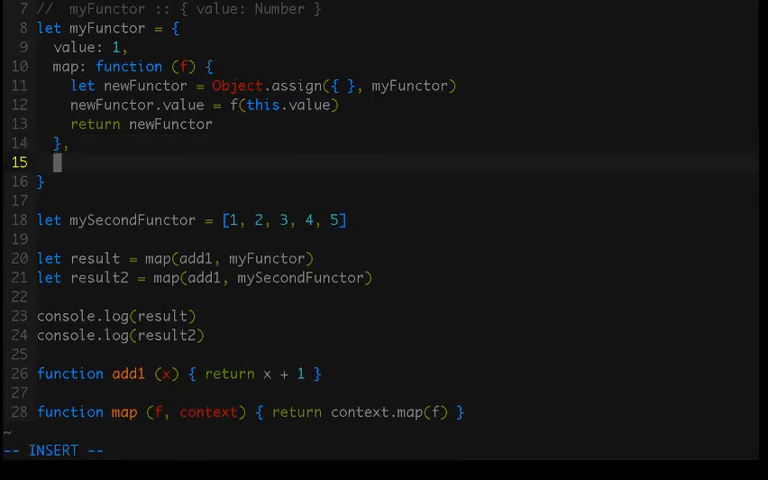
Add an 'of: function (x)' method after map holding the Object.assign newFunctor lines.
text(of)
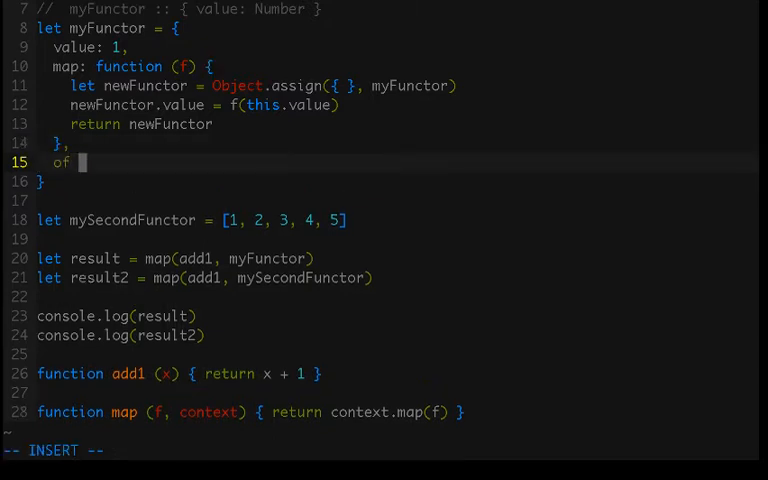
text(:)
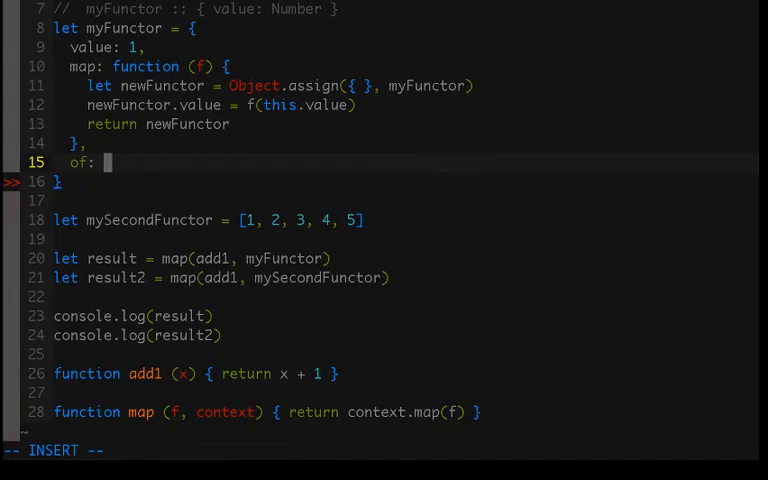
text(function)
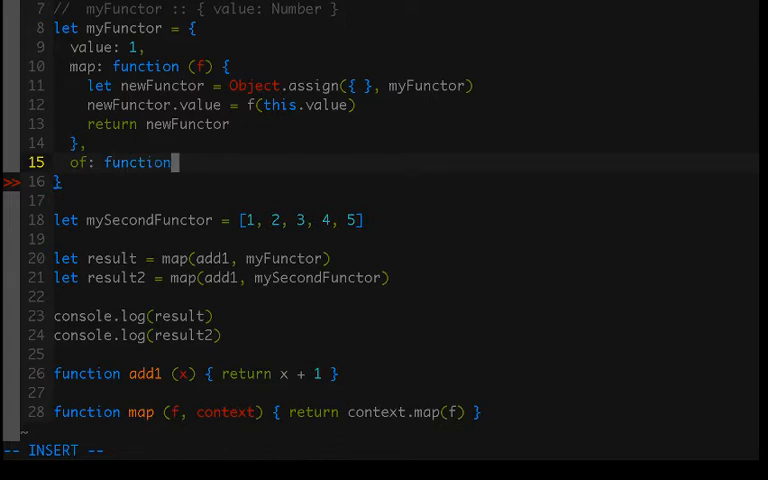
text((x)
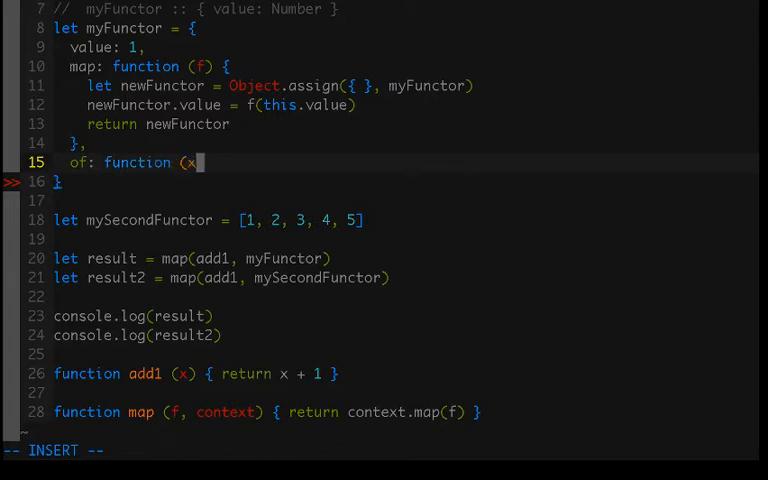
text() {)
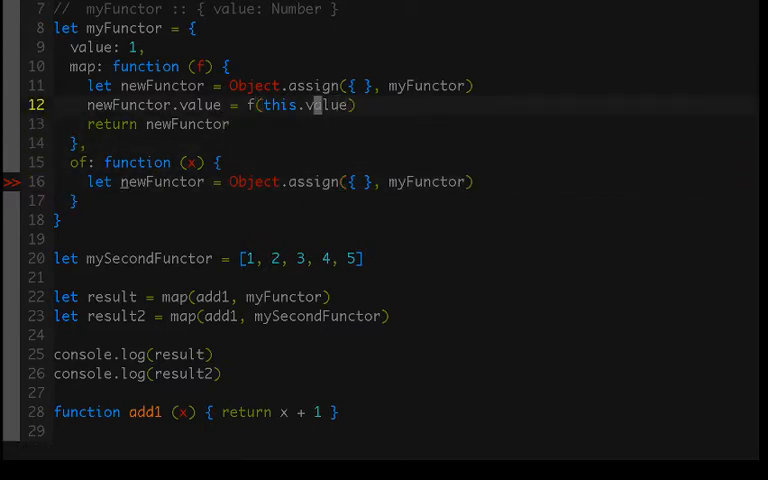
click(176, 104)
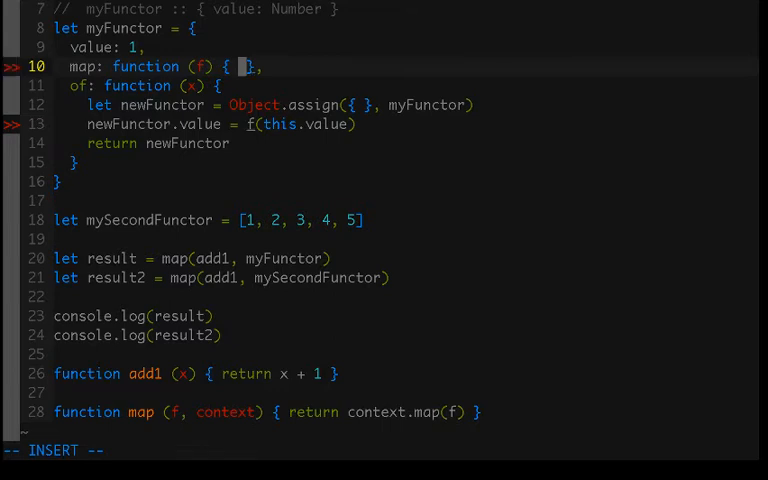
Rewrite map's body as 'return myFunctor.of(f(this.value))' and remove the 'value: 1' property.
text(return f()
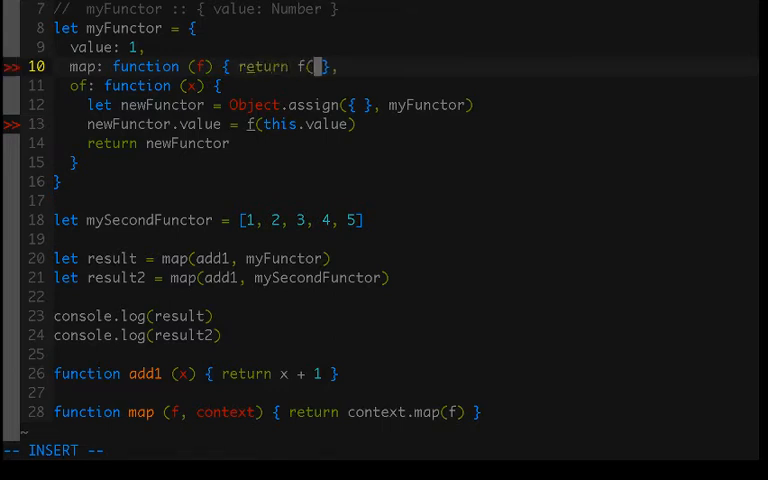
text(this.value)
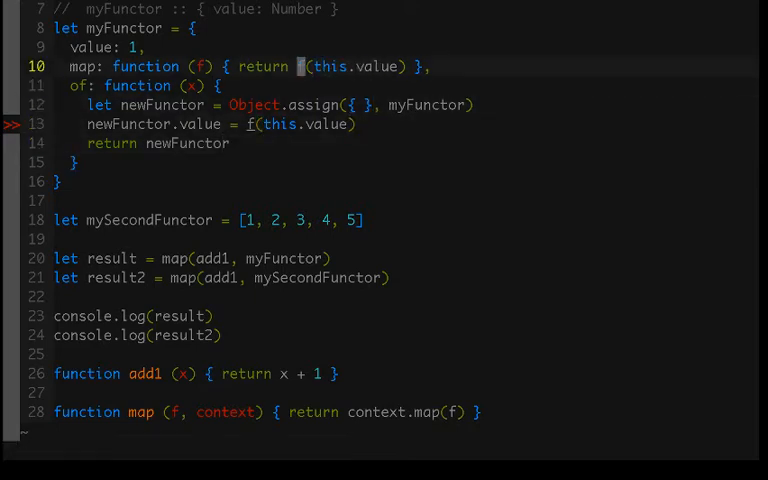
key(i)
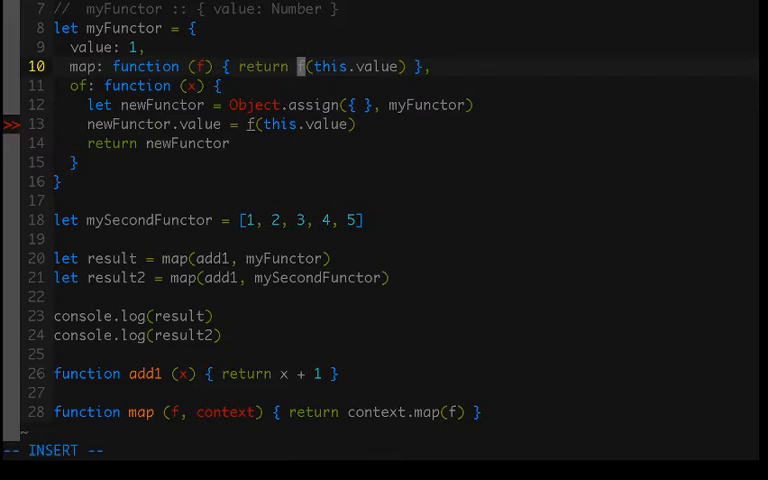
text(myFunctor.o)
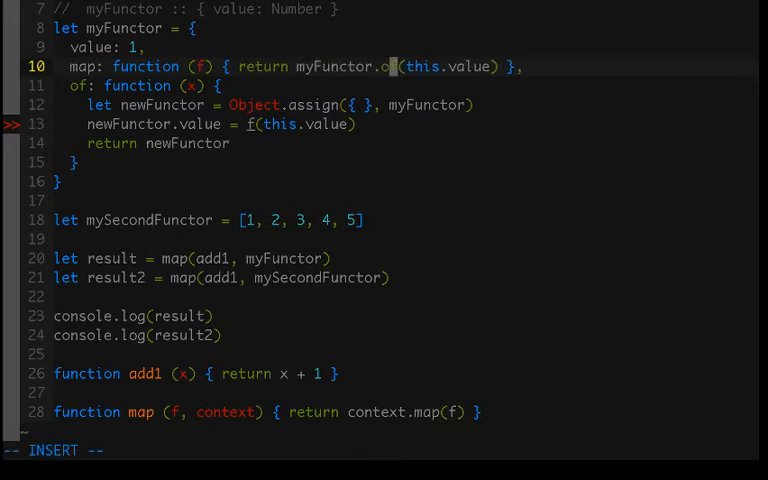
text(jl)
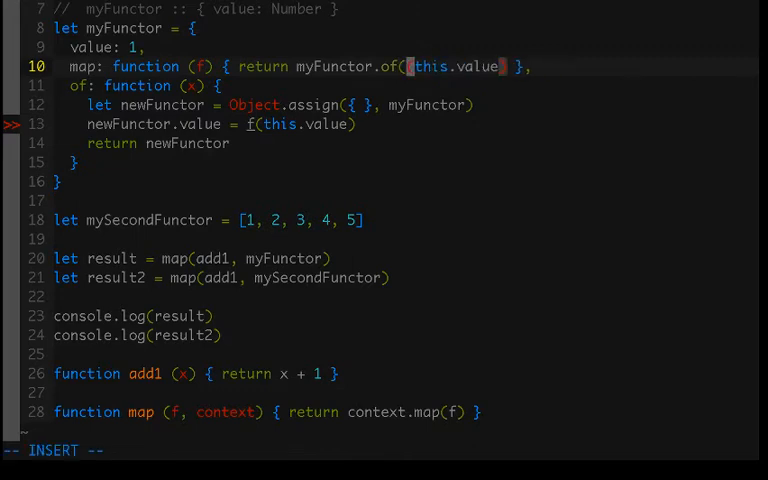
text(f()
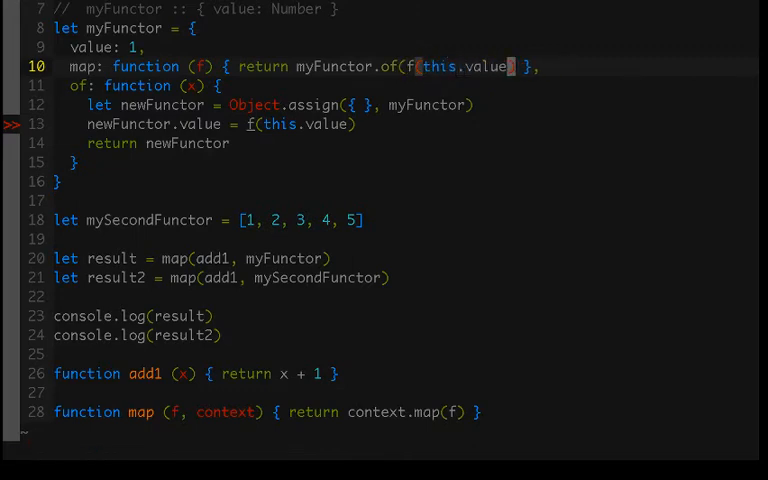
text(_)
text())
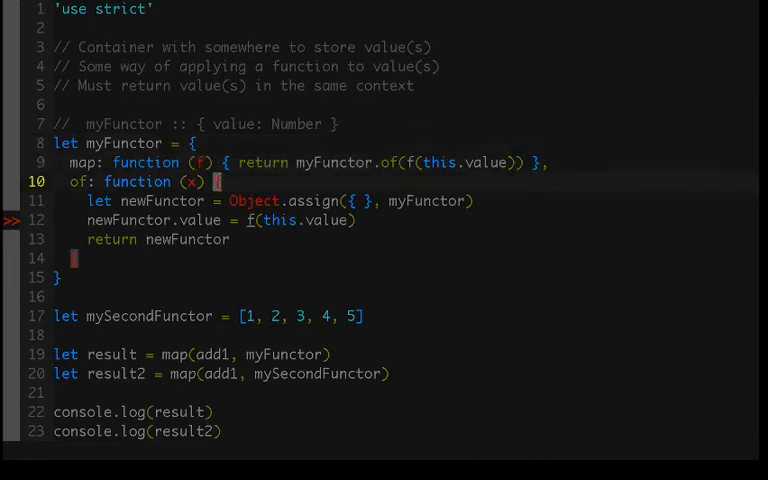
Define 'let myFirstFunctor = myFunctor.of(41)' and change result to map(add1, myFirstFunctor).
scroll(down, 3)
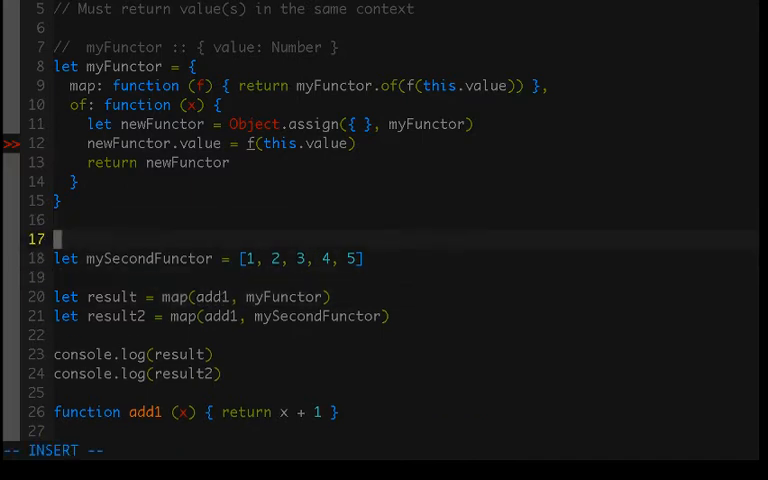
text(let myFirst)
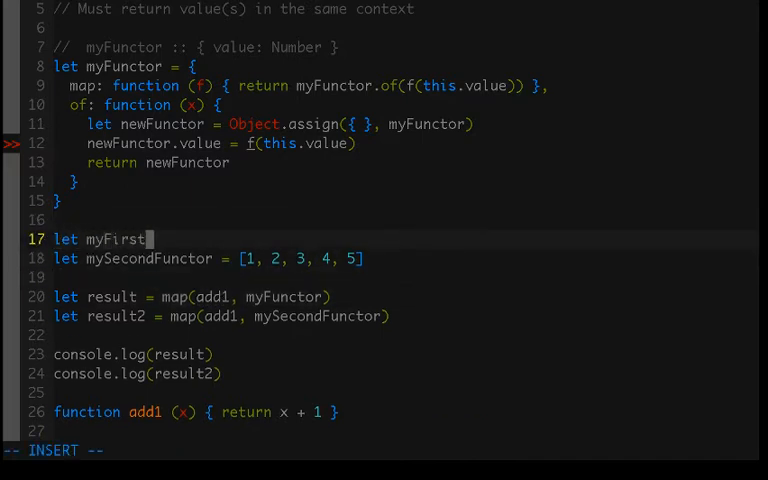
text(Functor =)
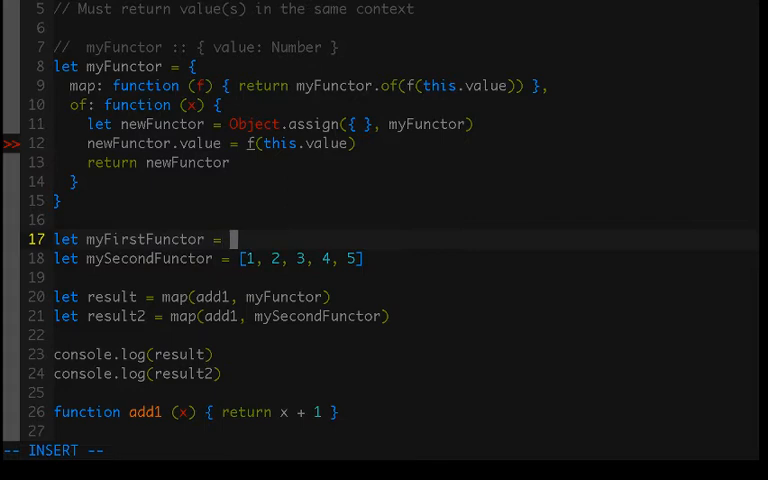
text(myFunctor.of)
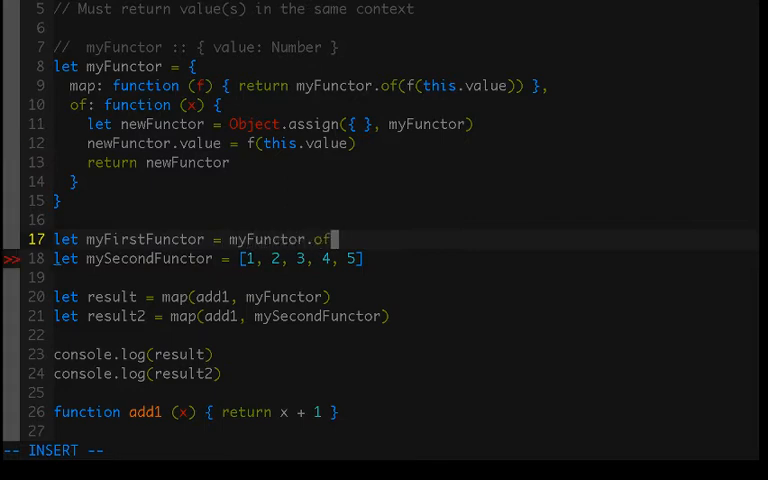
text(()
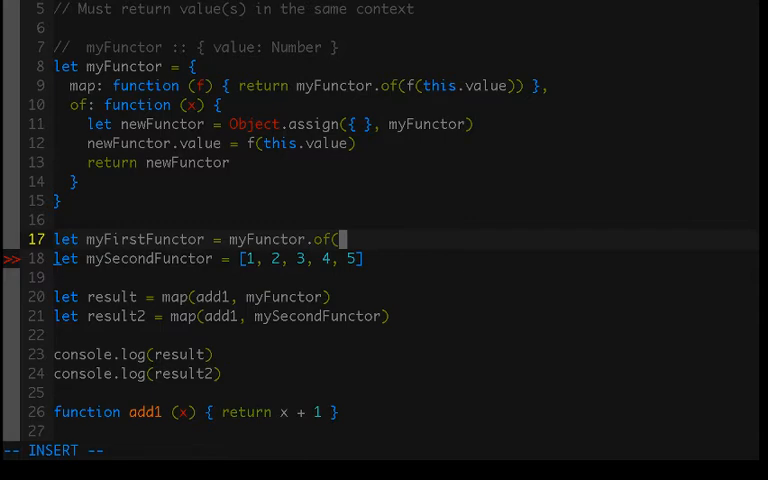
text(41)
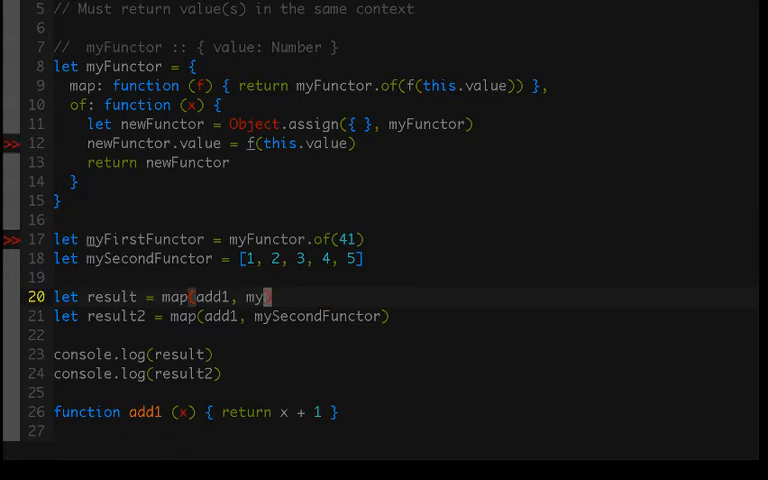
text(FirstFunctor)
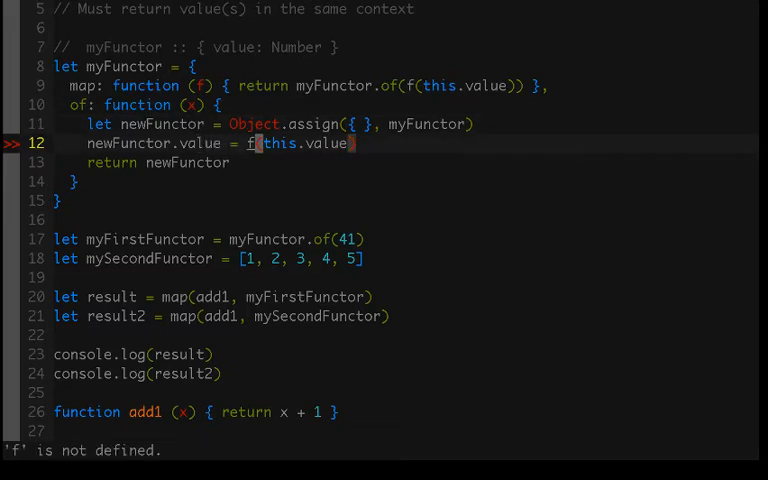
Make of assign newFunctor.value = x, then run the file with :!node run.
key(Delete)
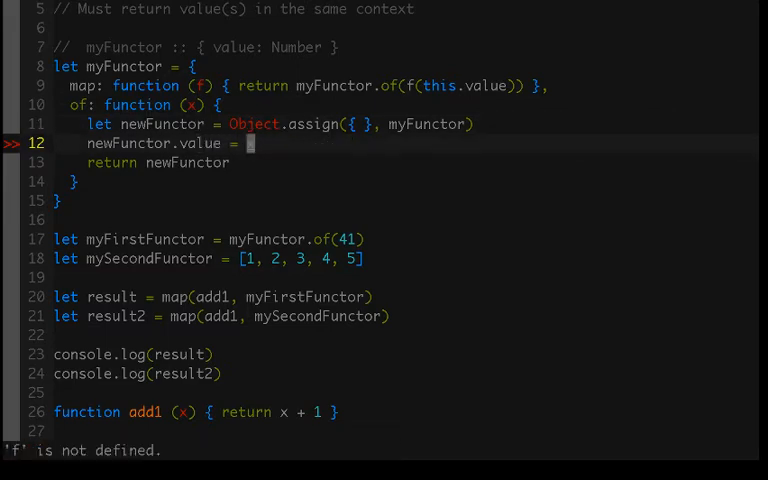
text(x)
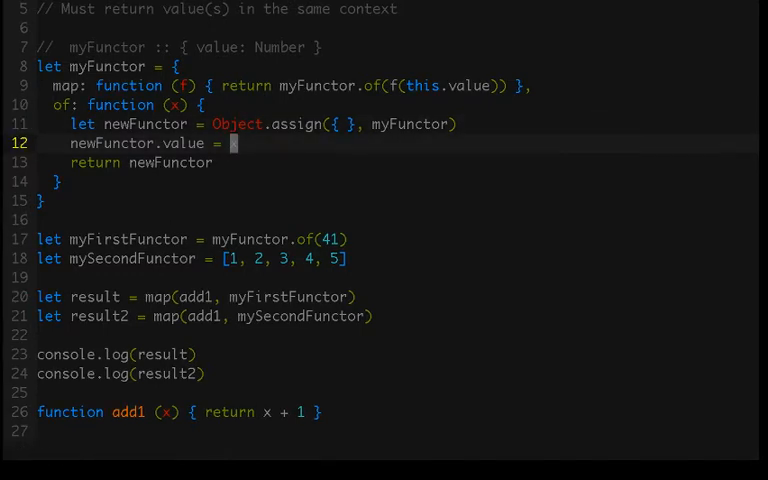
text(x)
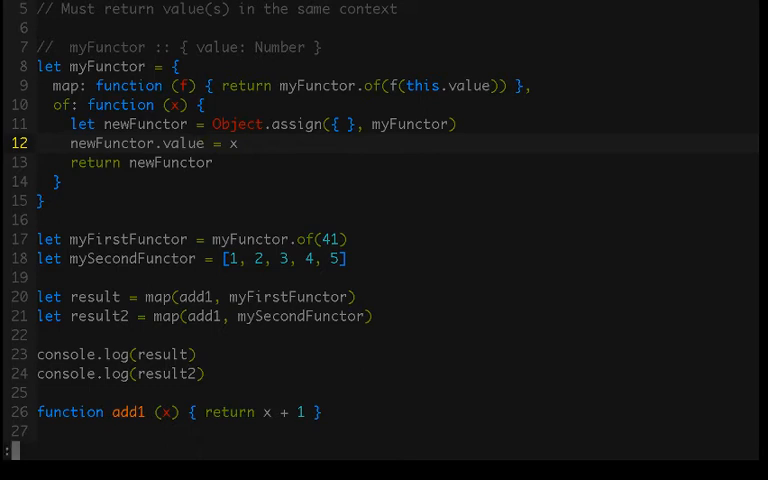
text(!node run)
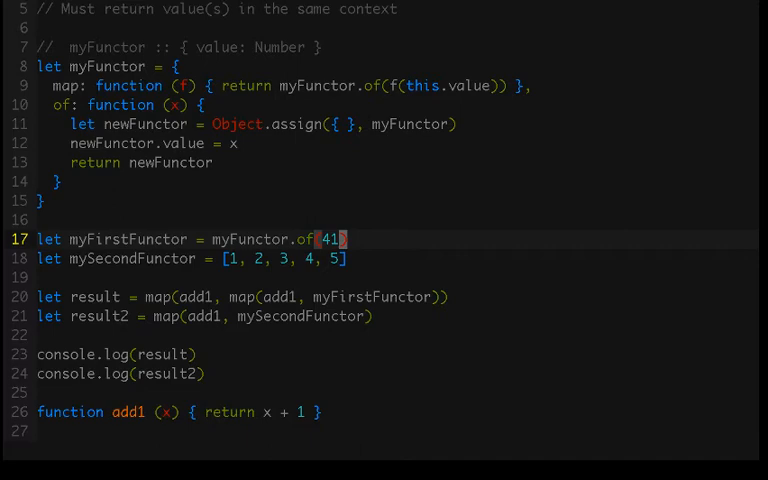
Nest the map calls so result applies add1 twice to myFirstFunctor, then move to mySecondFunctor.
click(366, 296)
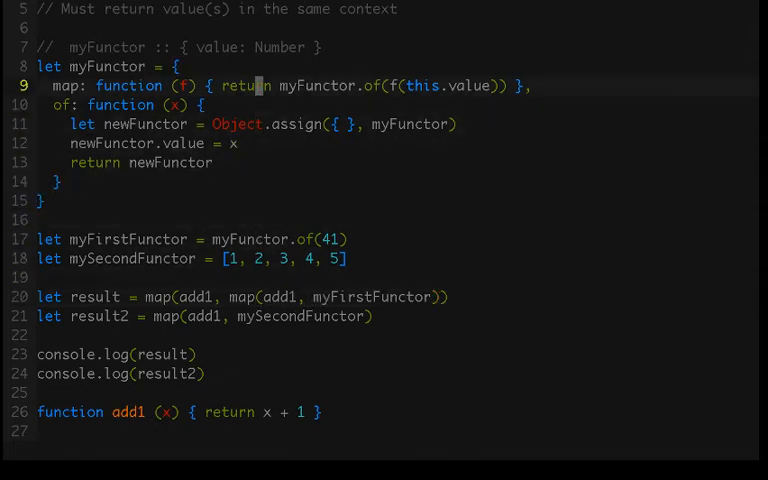
click(260, 258)
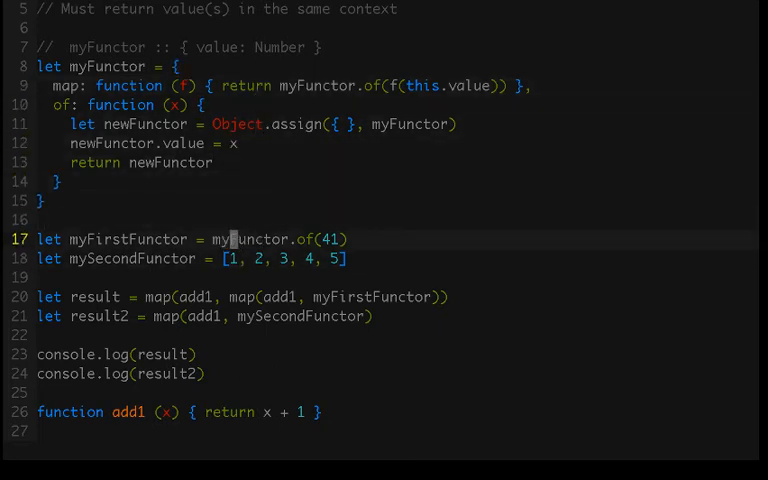
click(278, 240)
text(Arrau)
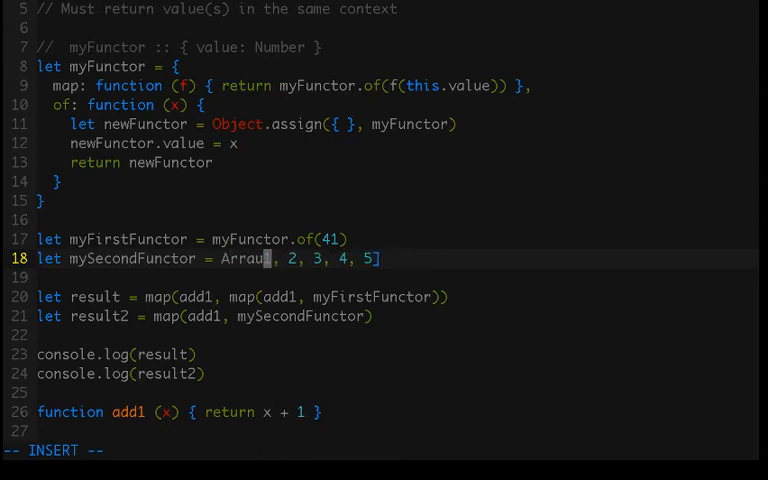
Define mySecondFunctor as Array.of(1, 2, 3, 4, 5) and run the file with :!node run.
text(.of()
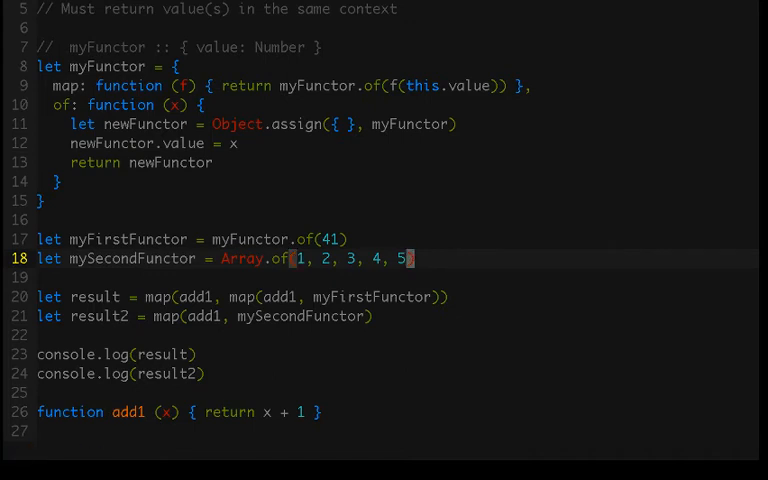
text(:!node run)
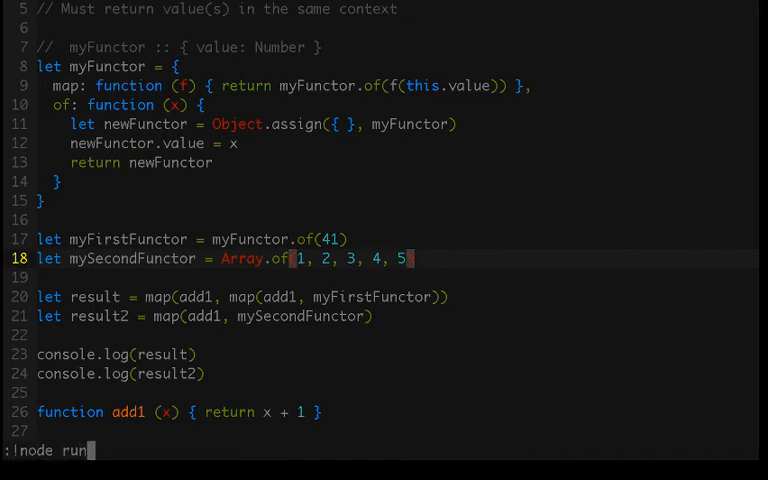